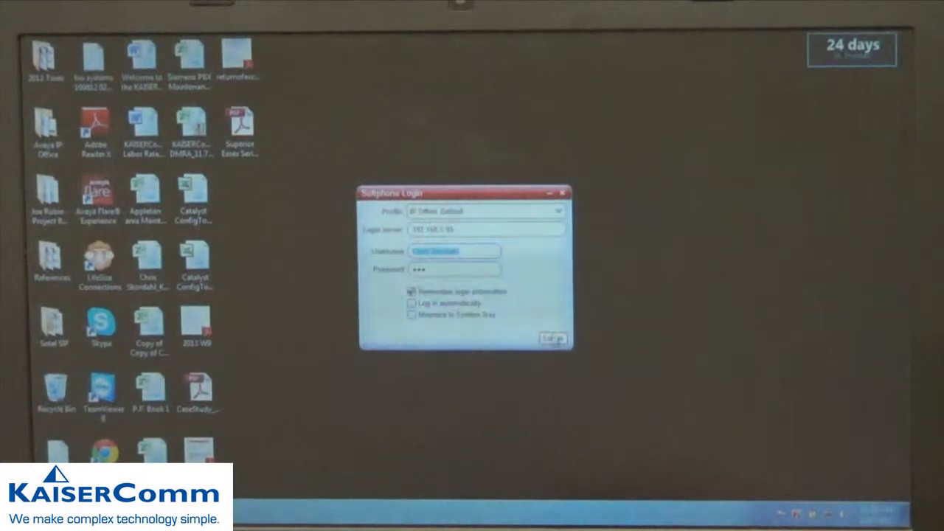
Step: Submit the Softphone Login with the remembered profile, server, username and password
click(553, 339)
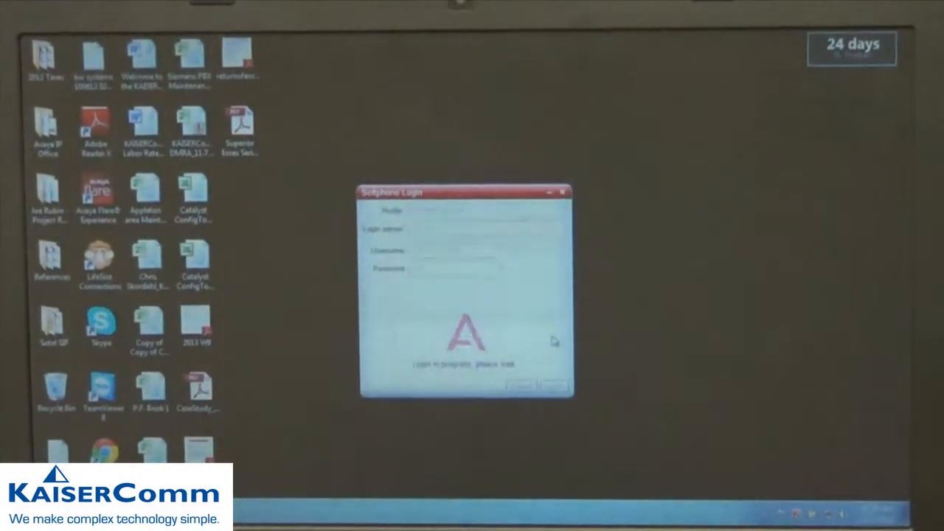